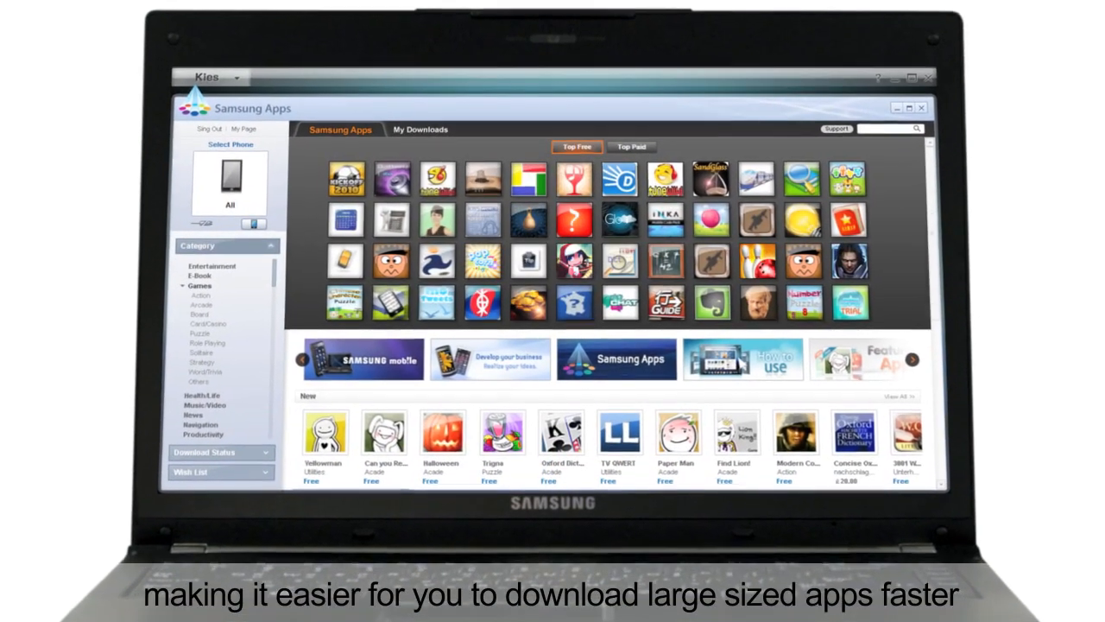
# - Visit samsungapps.com and start the Download Kies offer from the website
pyautogui.click(619, 221)
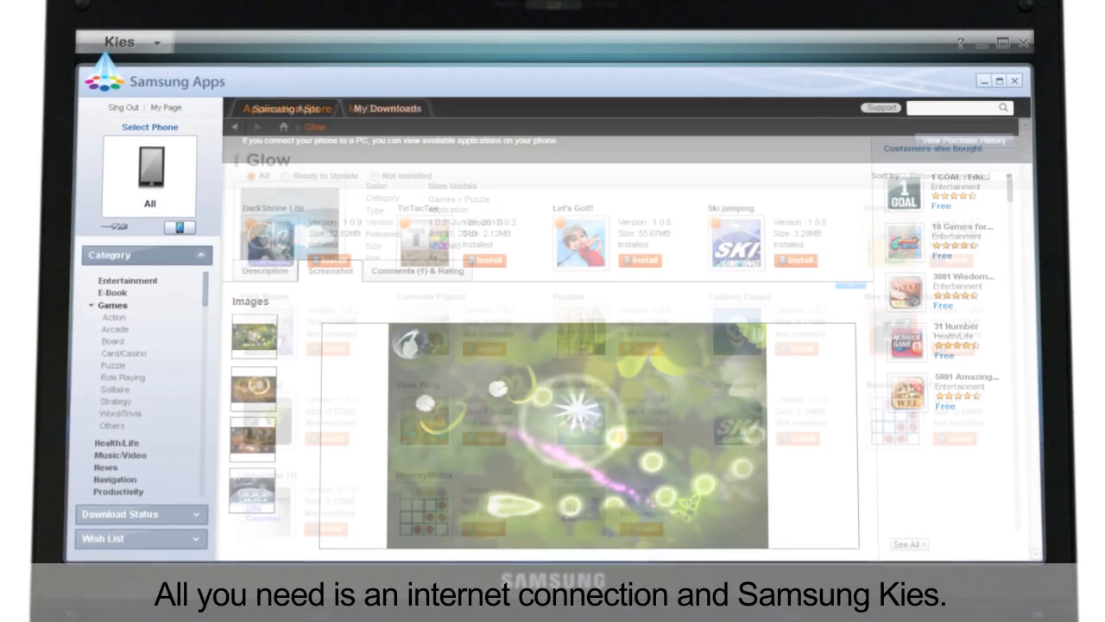
pyautogui.click(387, 107)
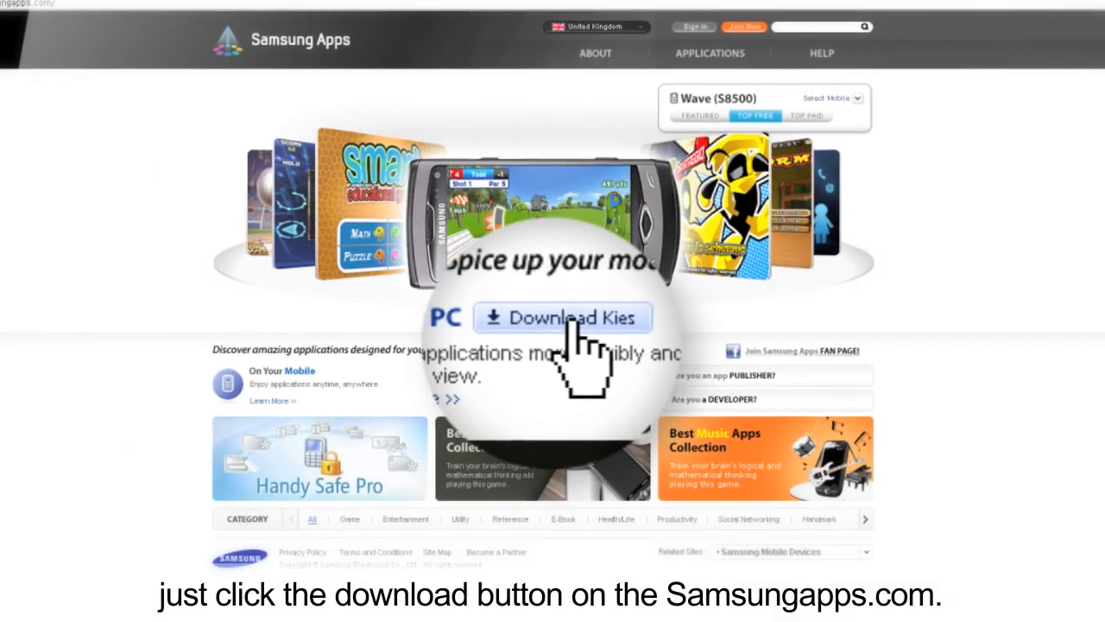
pyautogui.click(561, 318)
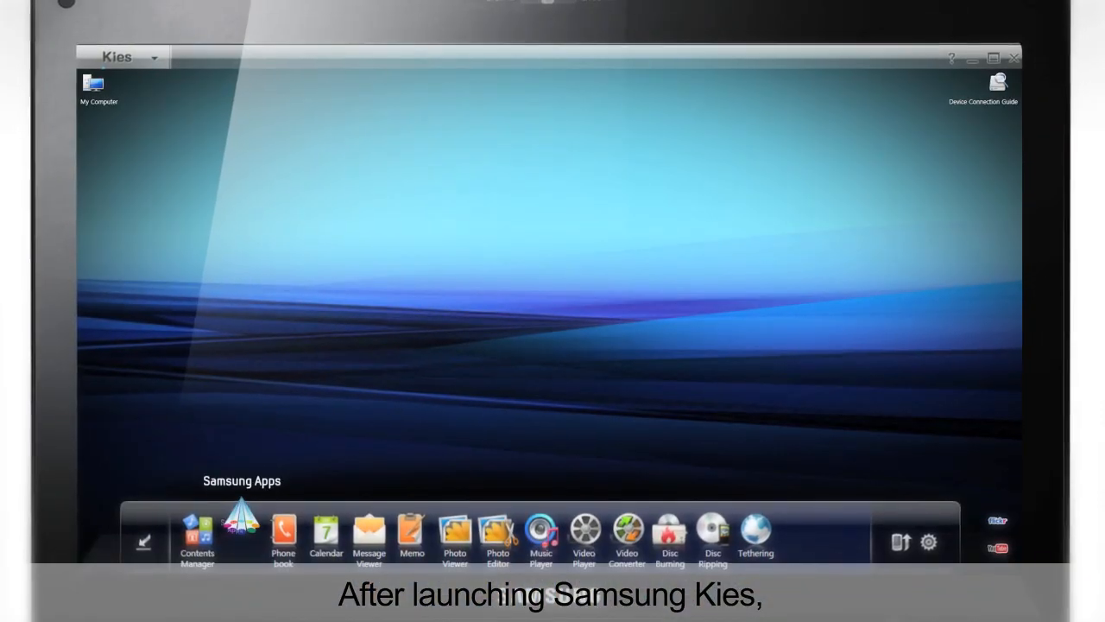
# - Launch the Samsung Apps store from the Kies bottom dock
pyautogui.click(242, 527)
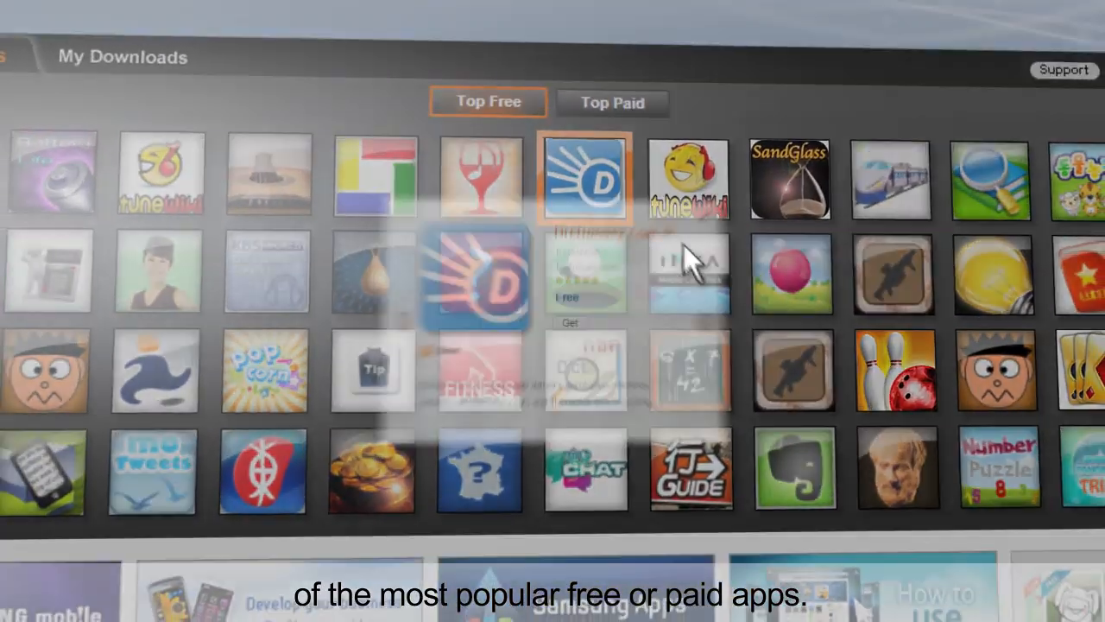
# - Preview Sandglass from the Top Free grid, dismiss it, and move on to the New section
pyautogui.click(789, 178)
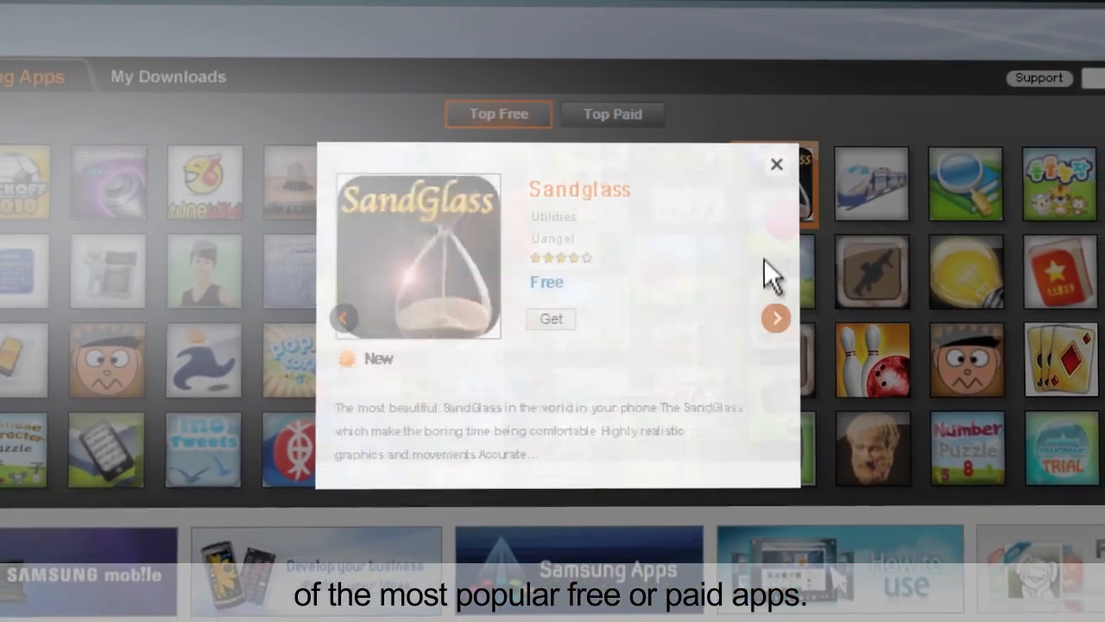
pyautogui.click(775, 164)
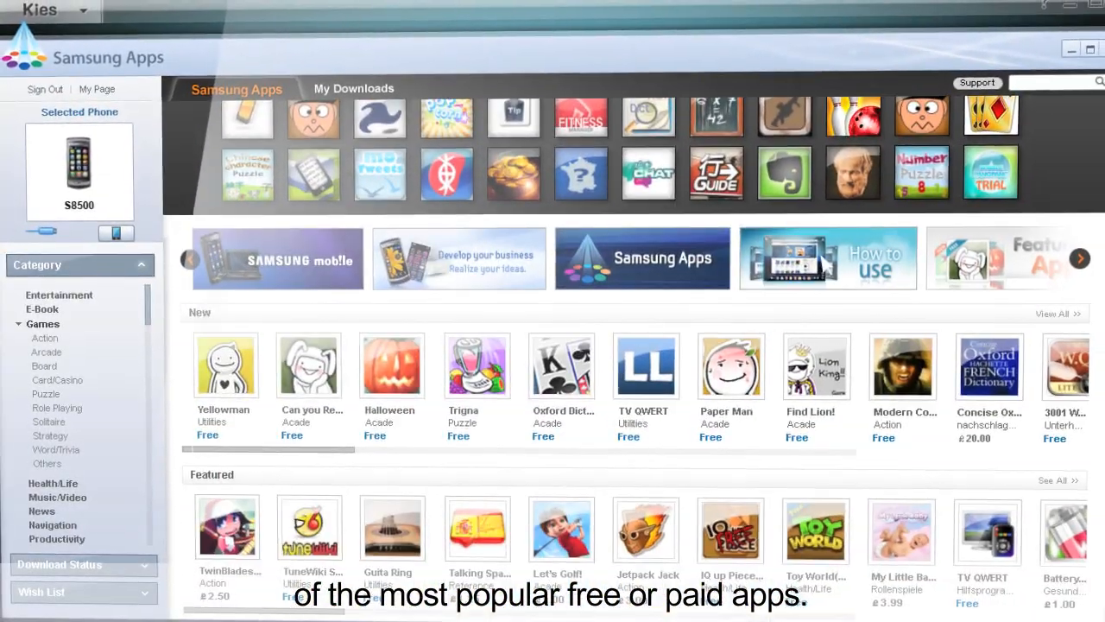
pyautogui.click(45, 337)
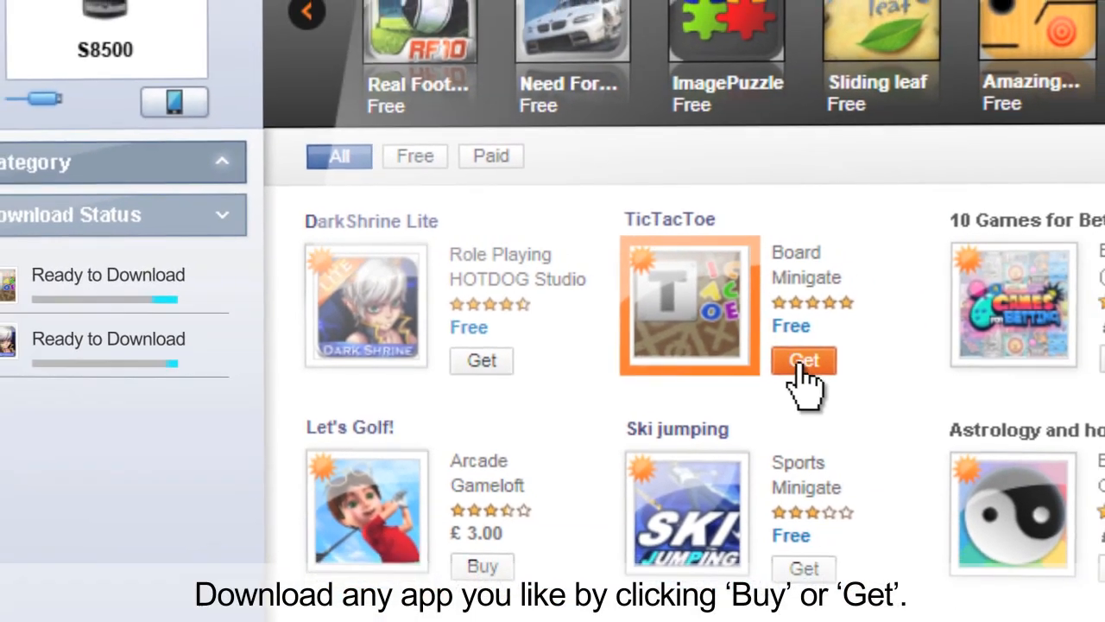
# - Get TicTacToe so it joins the Download Status queue
pyautogui.click(482, 566)
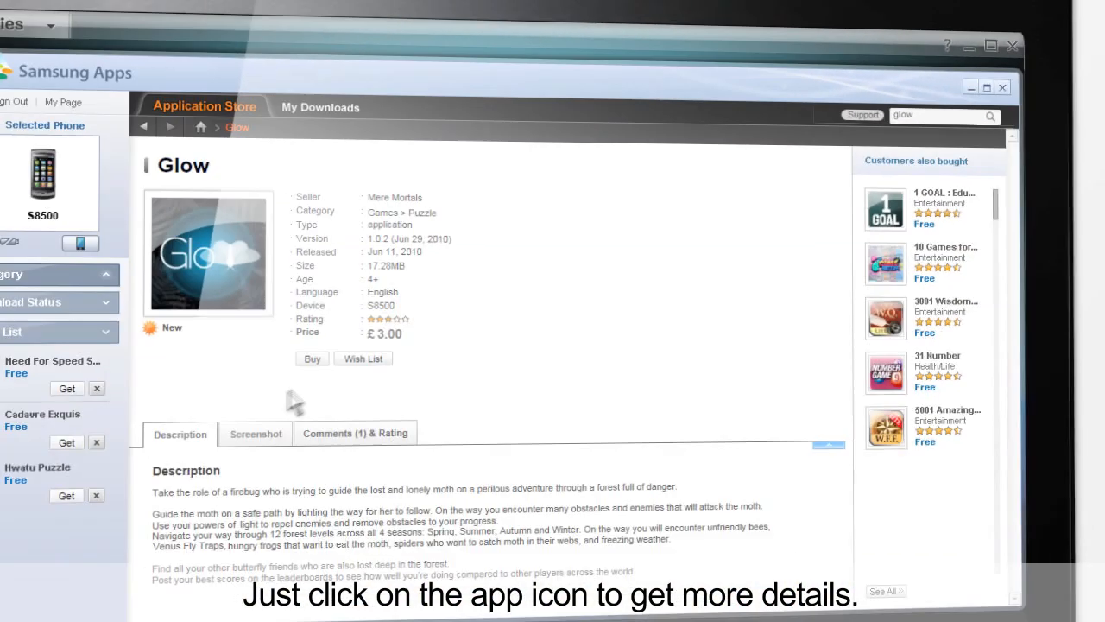
# - Show the Glow app's details page with seller, size, price and description
pyautogui.click(255, 433)
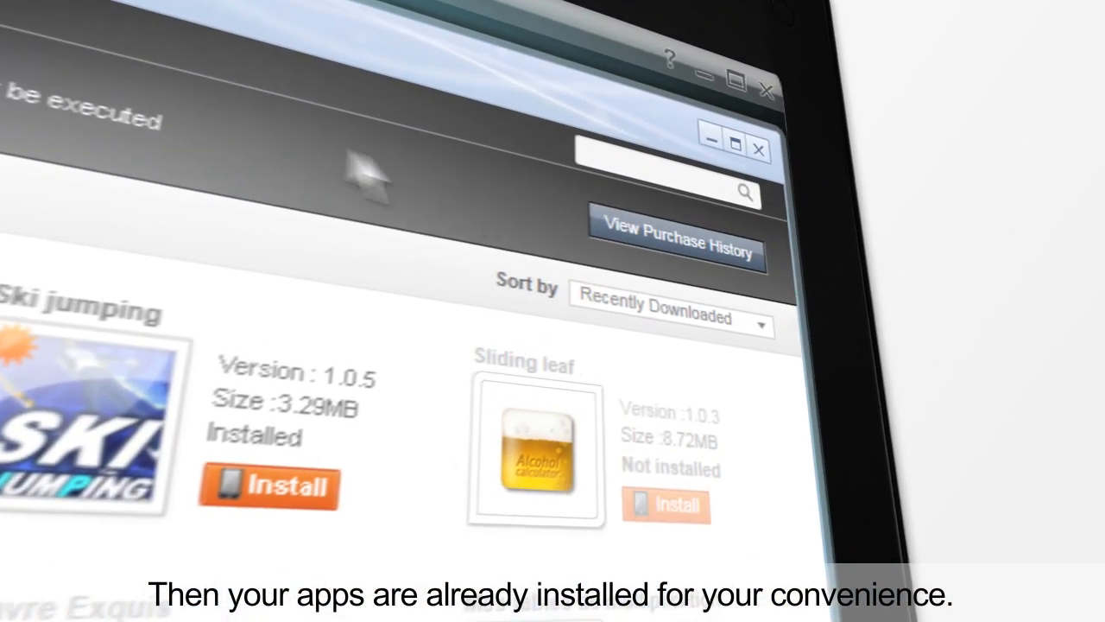
# - View Purchase History from My Downloads, listing bought apps with dates and prices
pyautogui.click(677, 242)
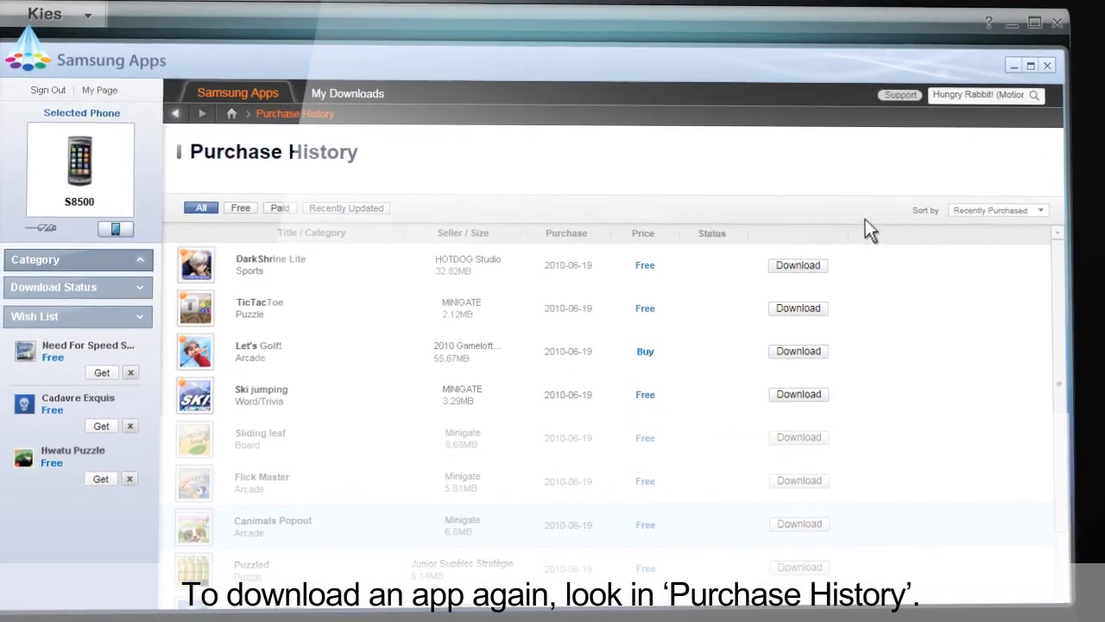